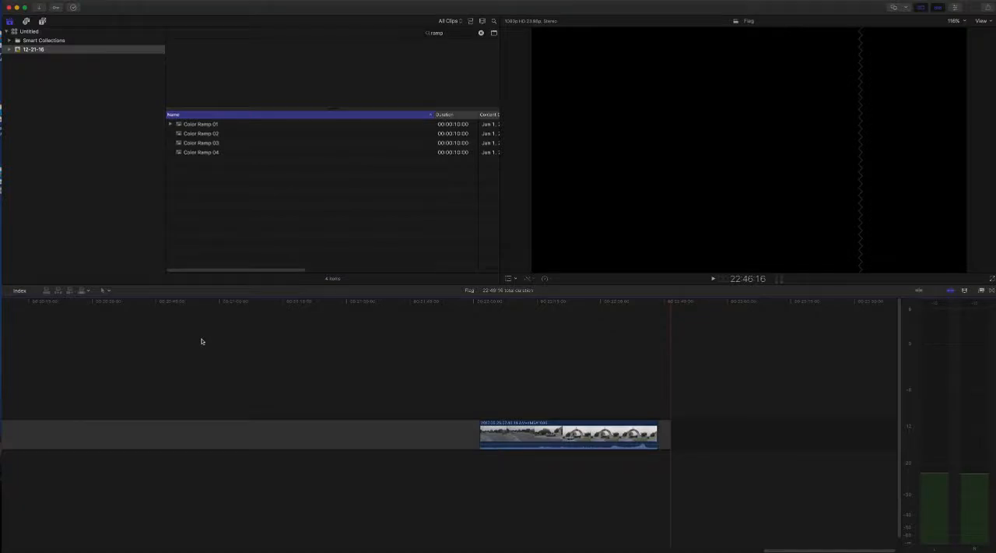
mouse_move(305, 354)
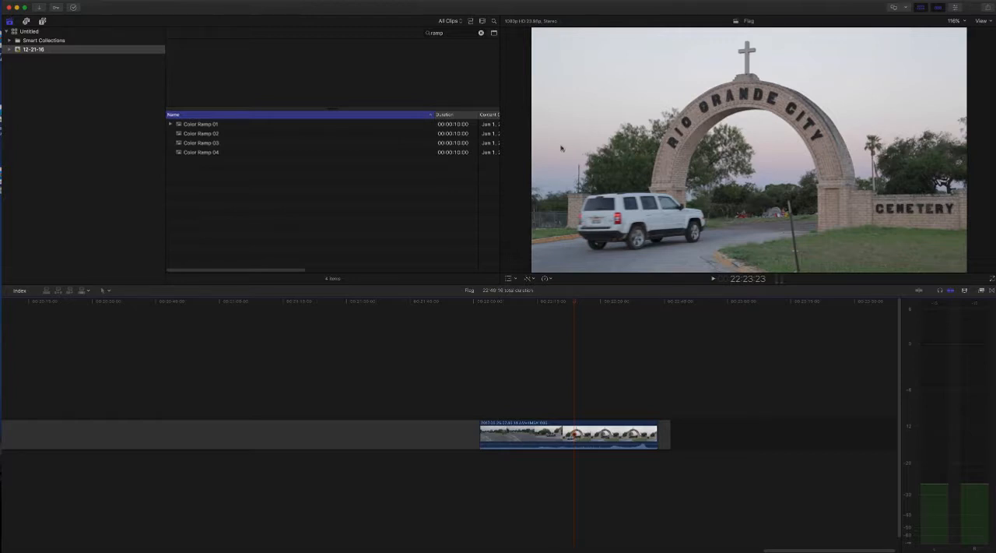
mouse_move(657, 224)
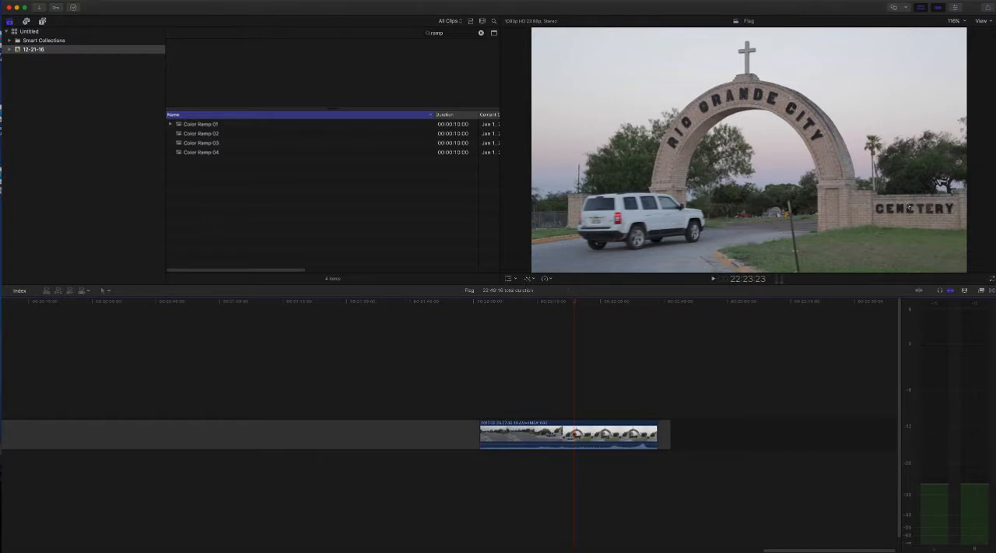
mouse_move(669, 195)
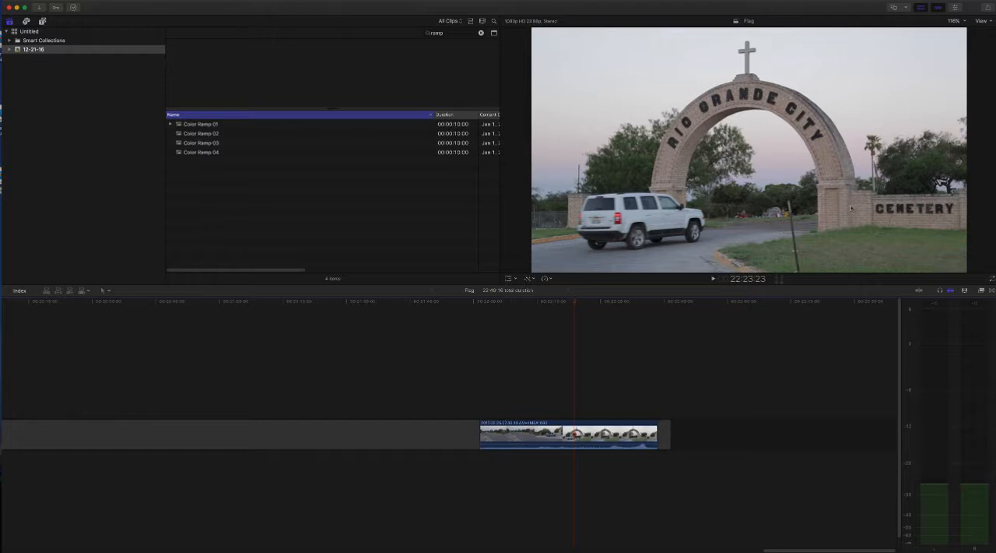
mouse_move(856, 137)
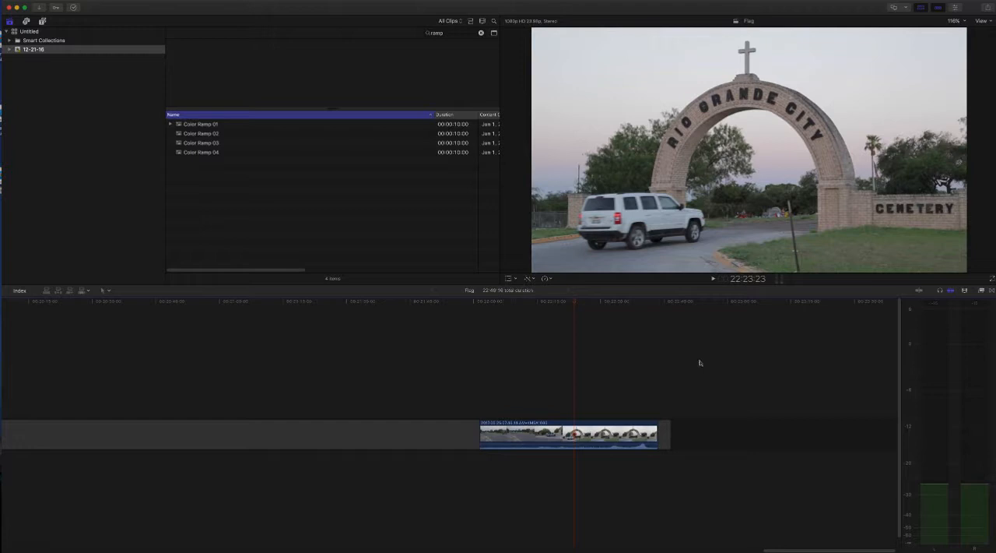
mouse_move(694, 366)
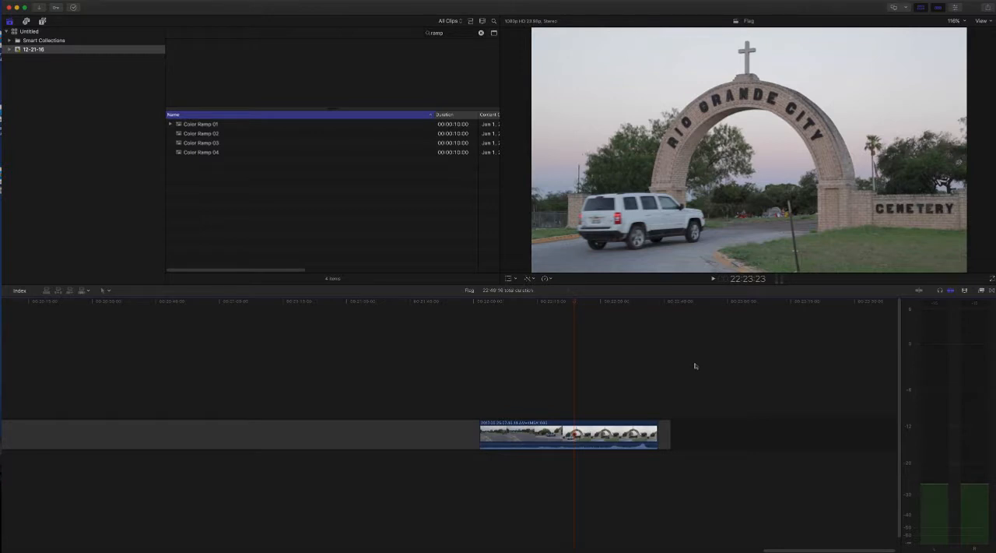
mouse_move(694, 355)
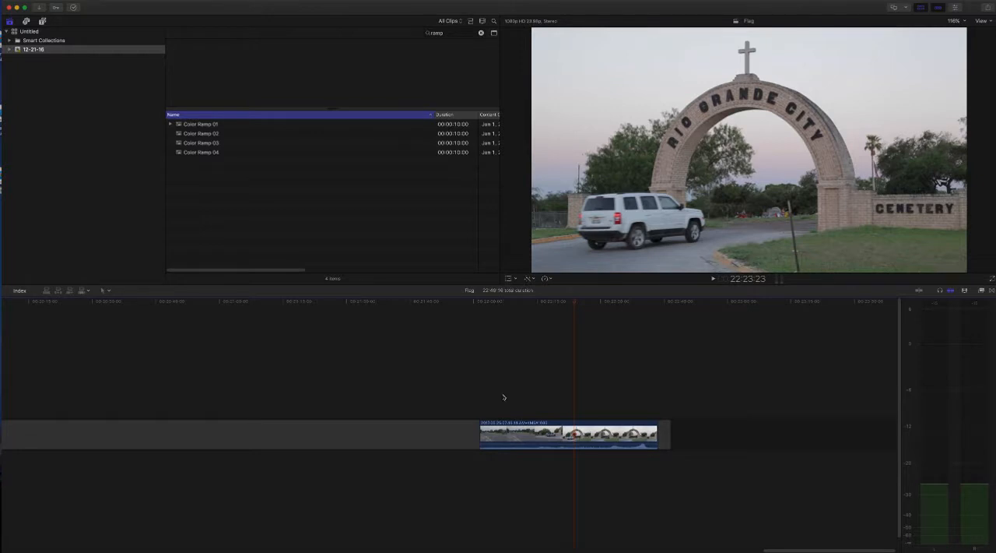
mouse_move(508, 401)
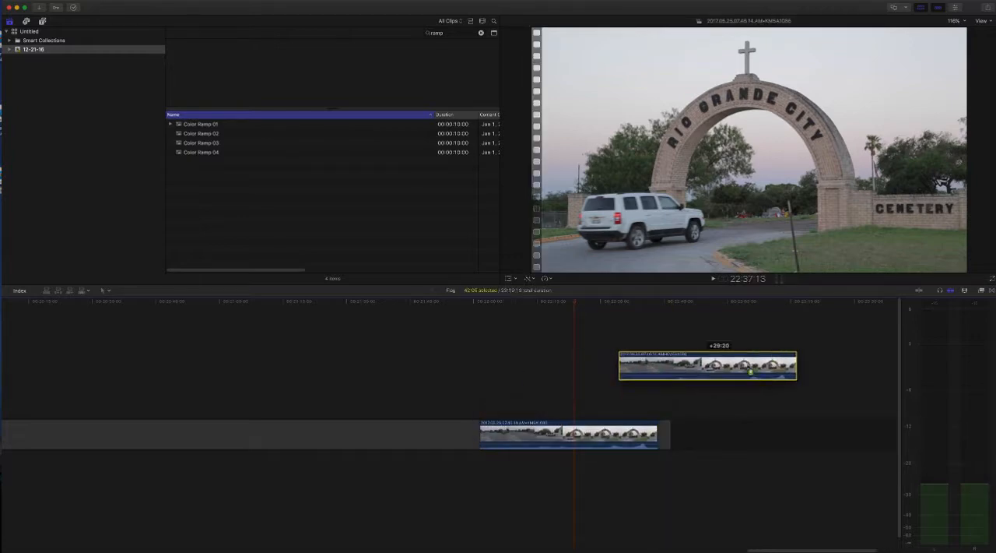
- Append the second dusk clip after the first, preview Color Ramp 03 and 01, and select the new clip
drag(707, 365, 703, 421)
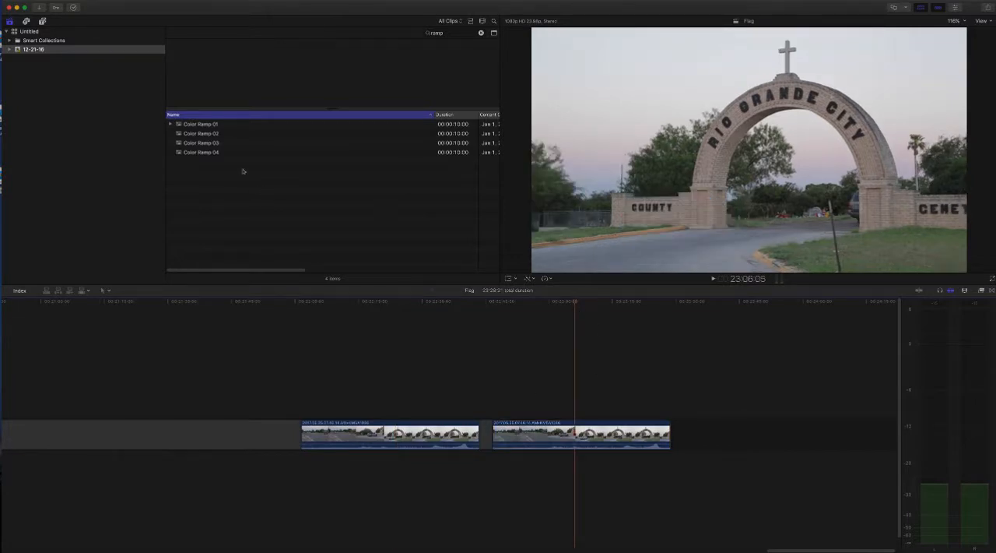
click(200, 143)
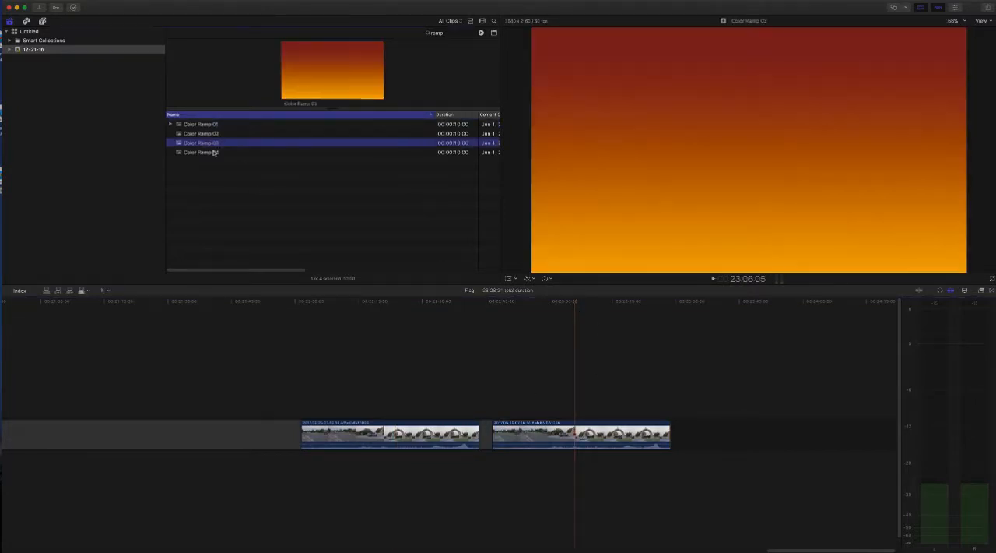
click(201, 124)
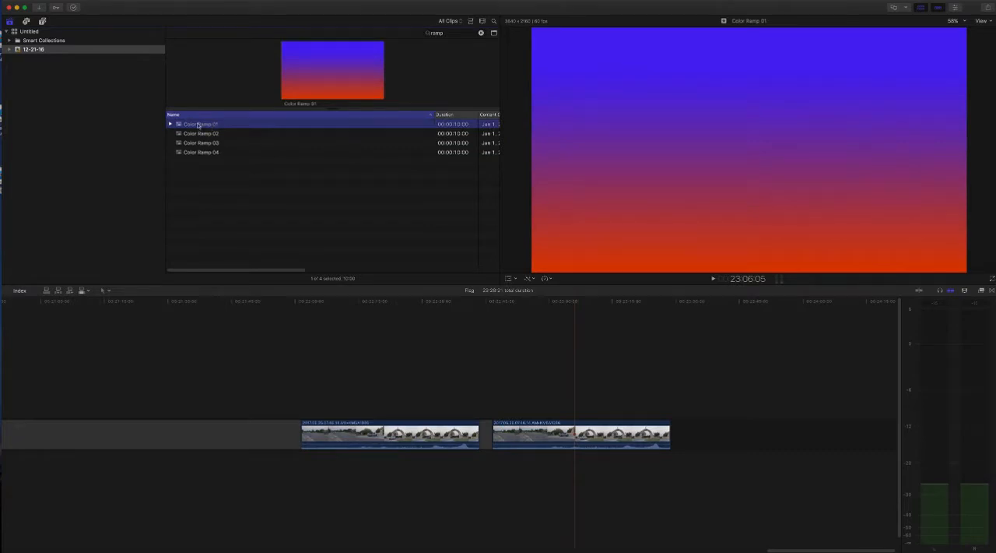
click(546, 433)
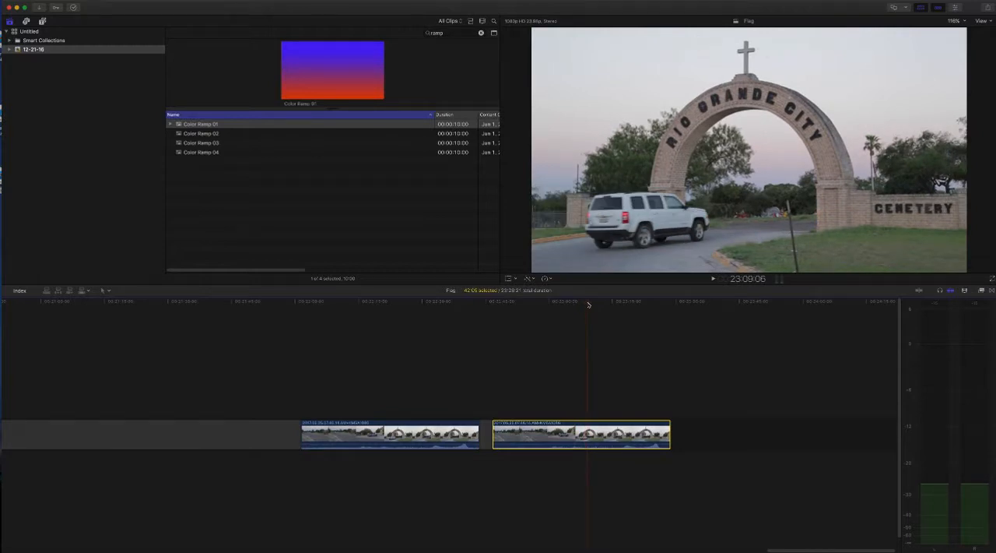
mouse_move(592, 311)
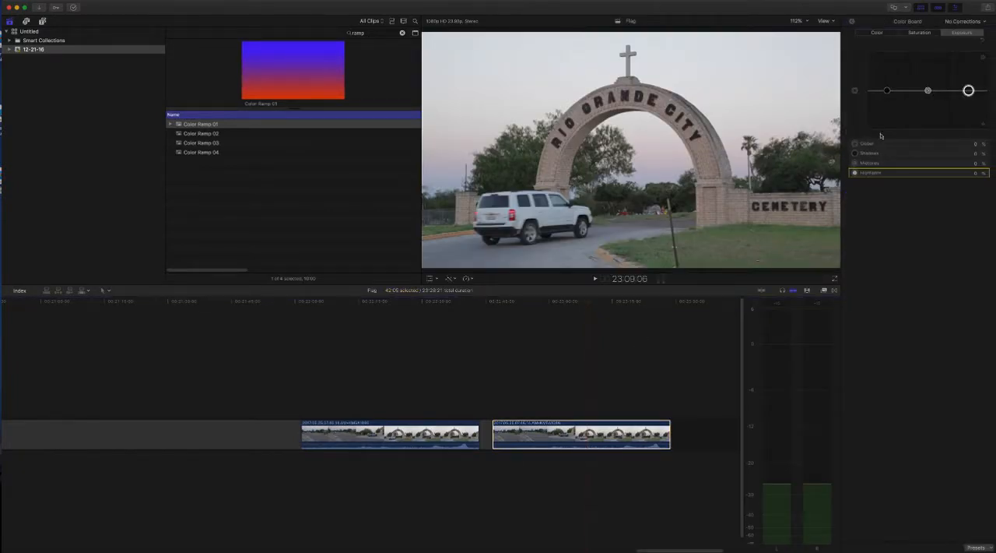
mouse_move(871, 128)
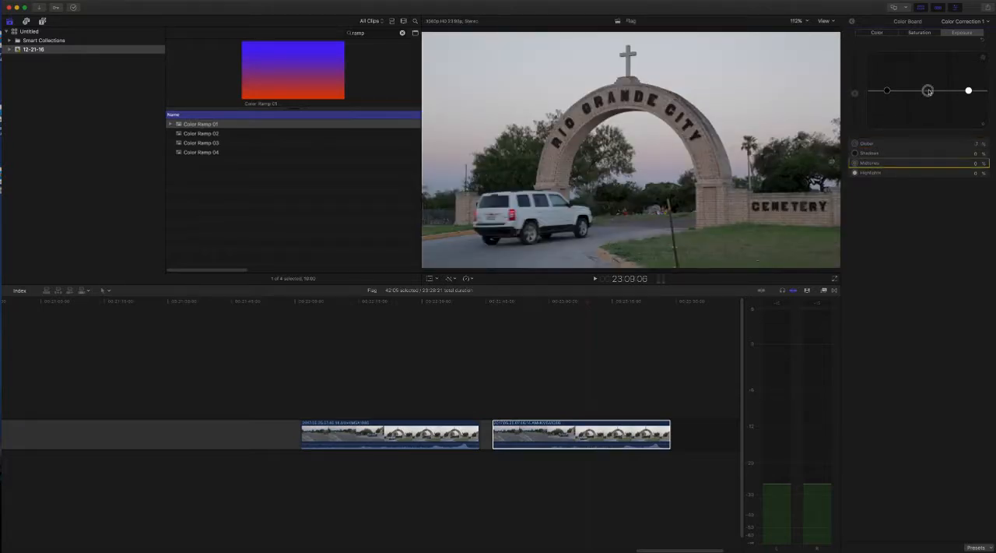
- Pull the Midtones exposure puck down to dim the cemetery dusk scene
drag(928, 91, 928, 104)
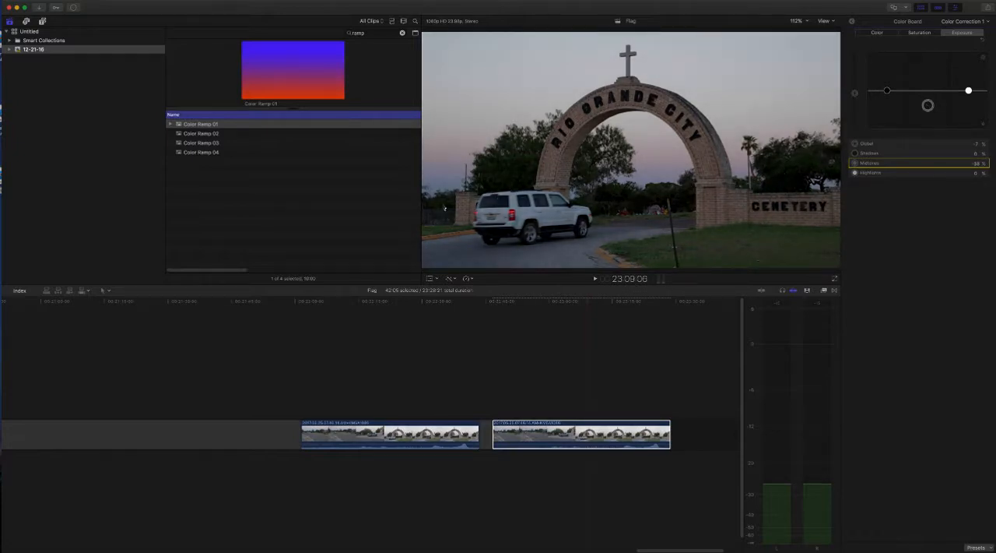
drag(969, 106, 969, 91)
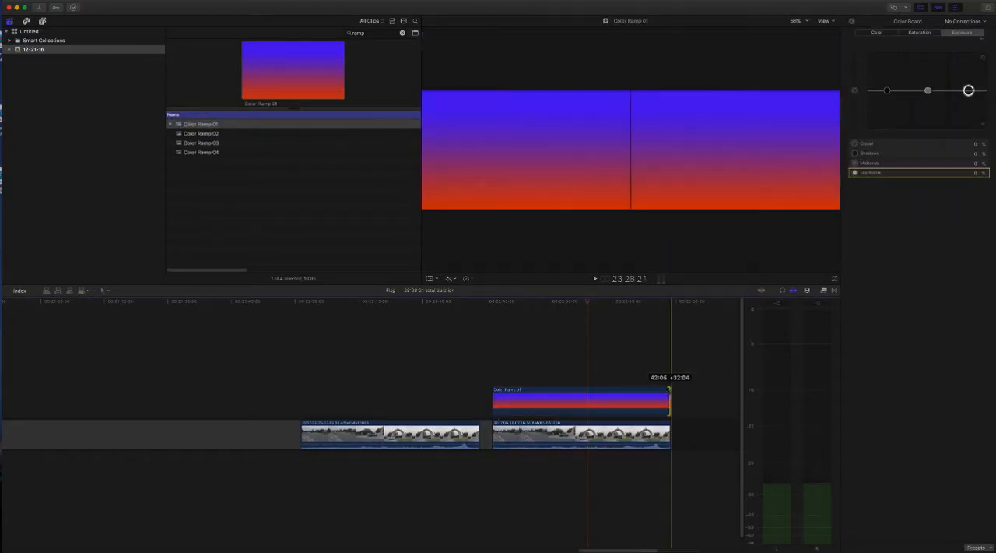
- Set a compositing blend mode on the Color Ramp 01 overlay so the arch scene turns purple
click(553, 412)
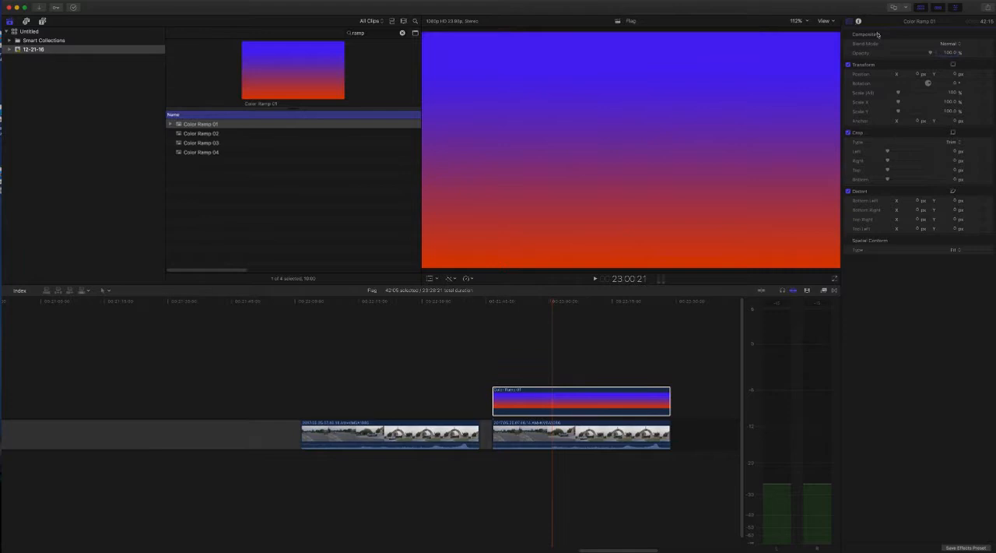
click(949, 43)
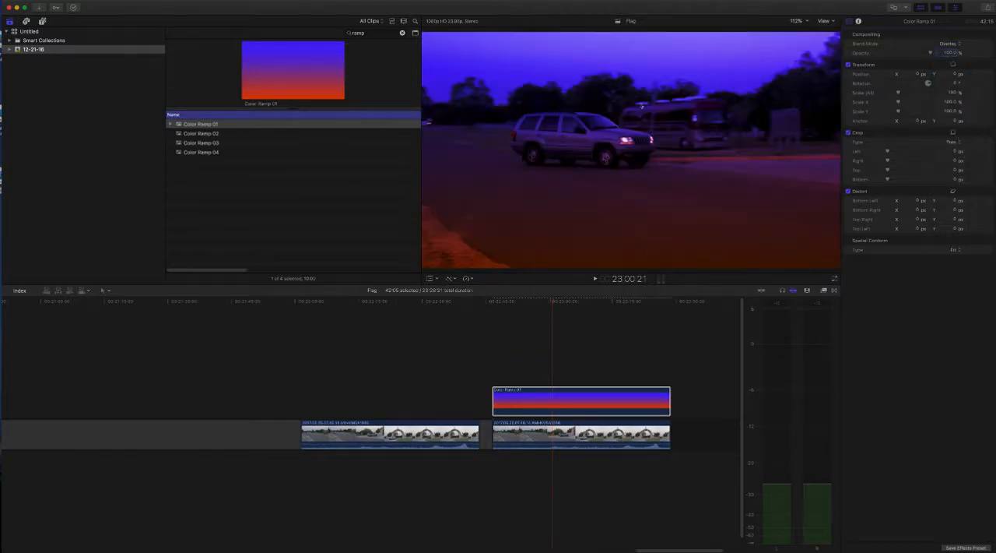
click(607, 304)
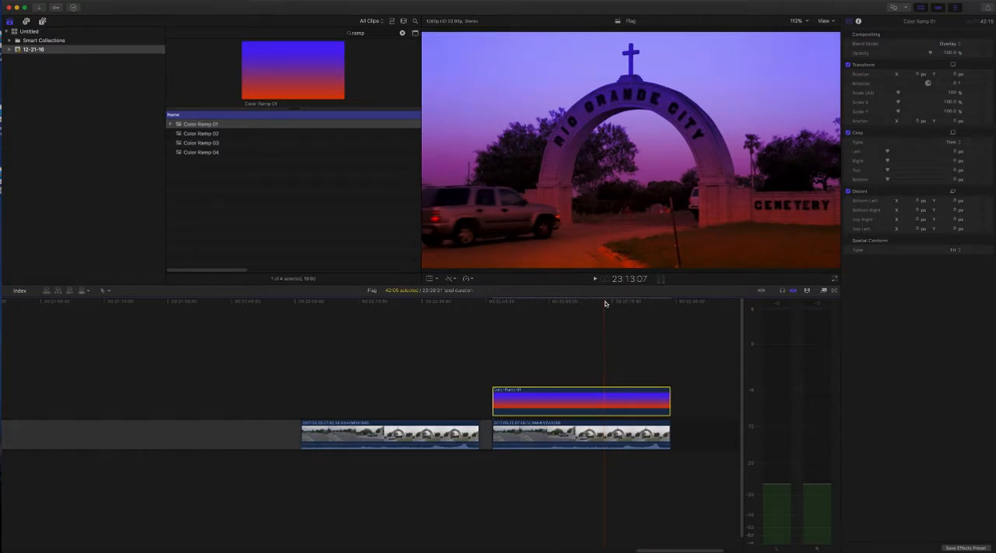
click(580, 434)
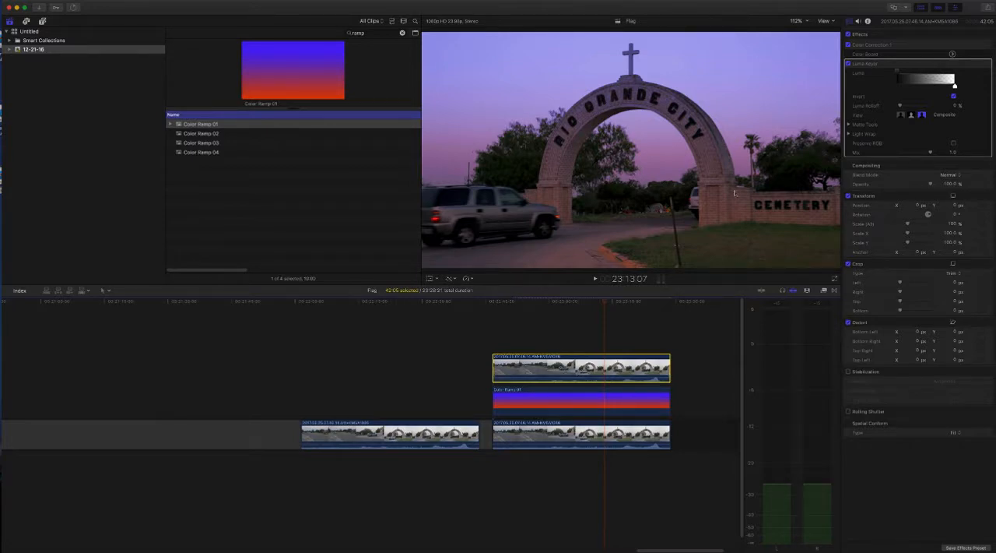
mouse_move(599, 157)
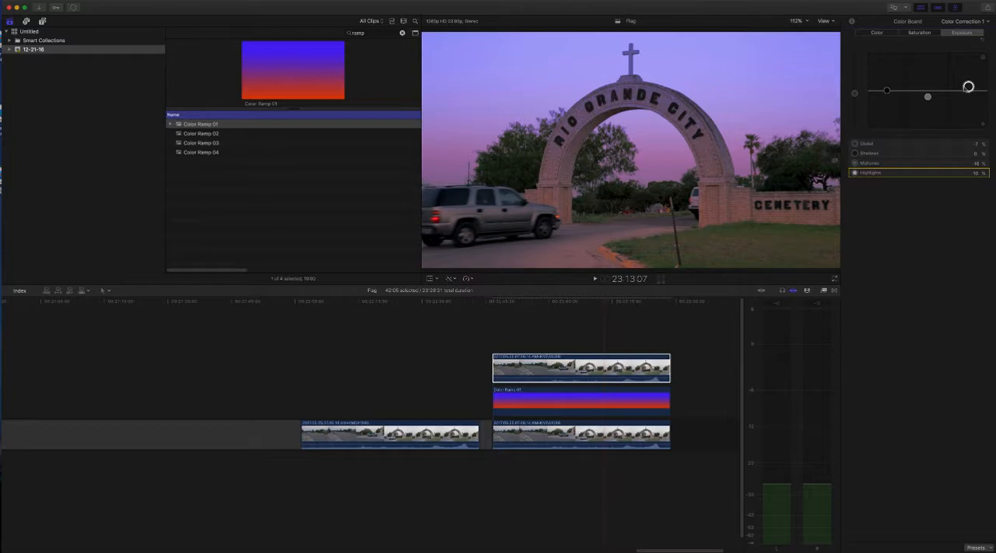
mouse_move(866, 50)
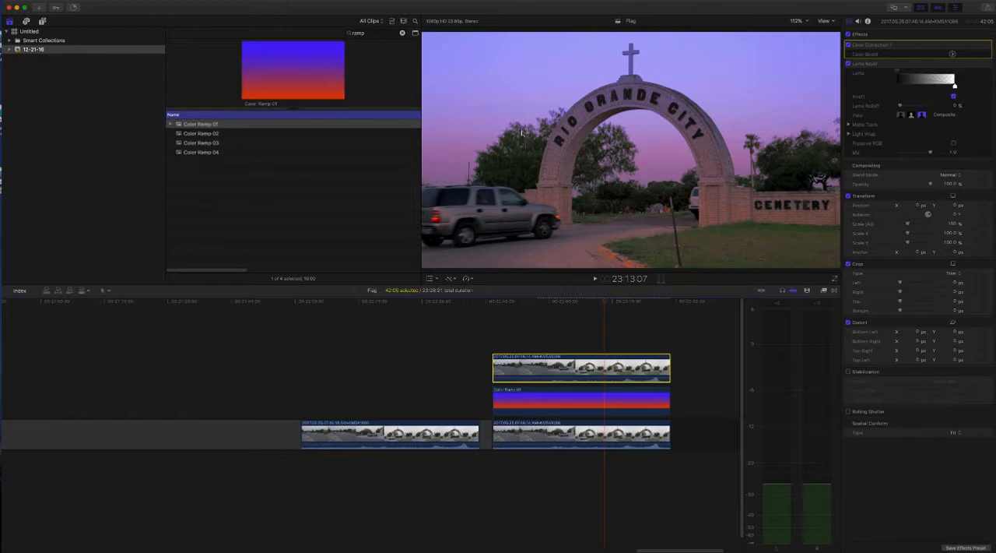
mouse_move(511, 150)
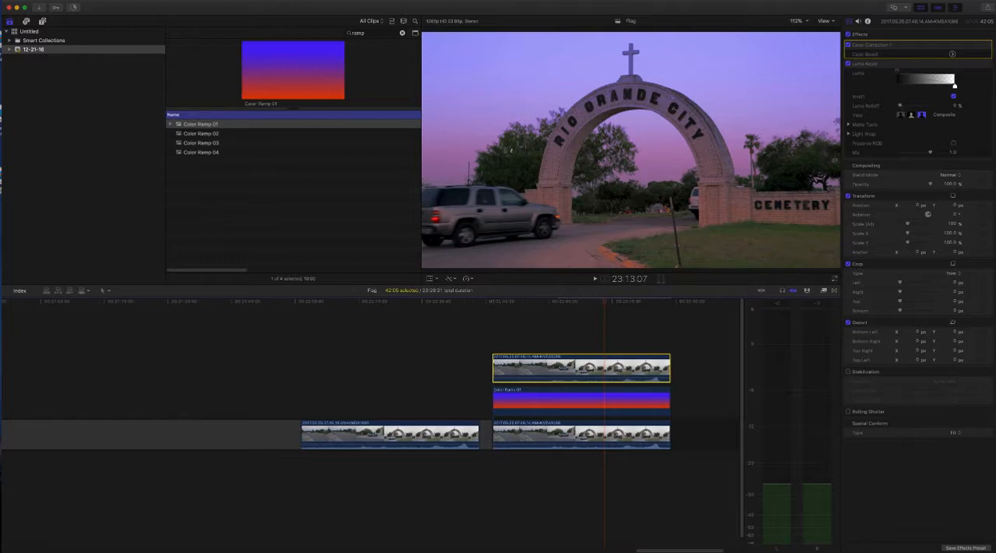
mouse_move(558, 112)
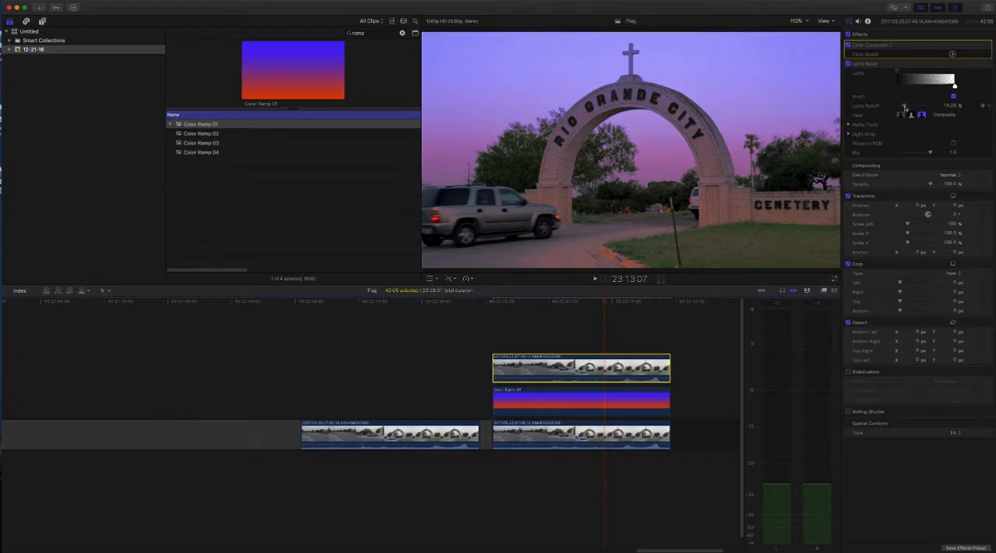
- Adjust the Luma Keyer range and edge softness so the purple sky blends into the arch
drag(904, 106, 926, 106)
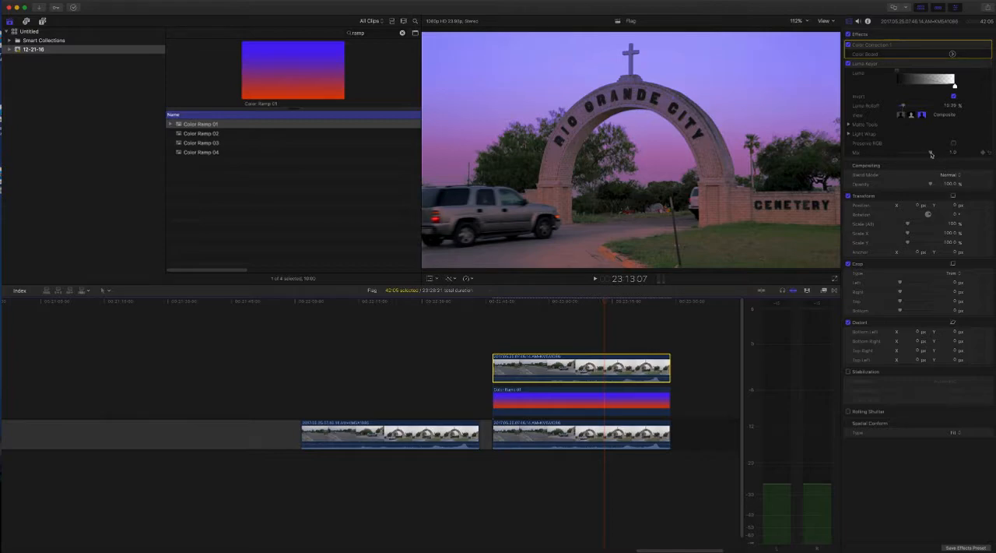
drag(952, 153, 926, 153)
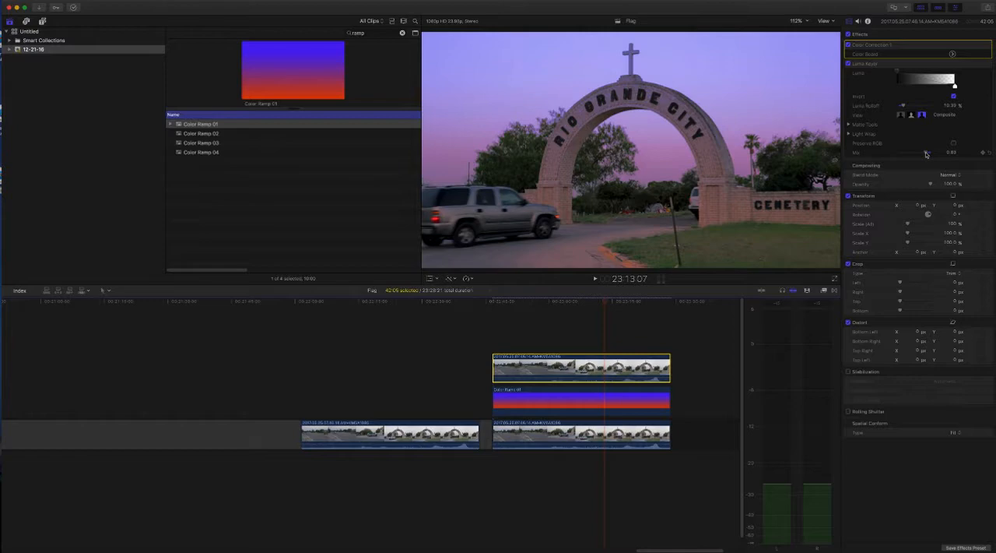
drag(928, 152, 925, 153)
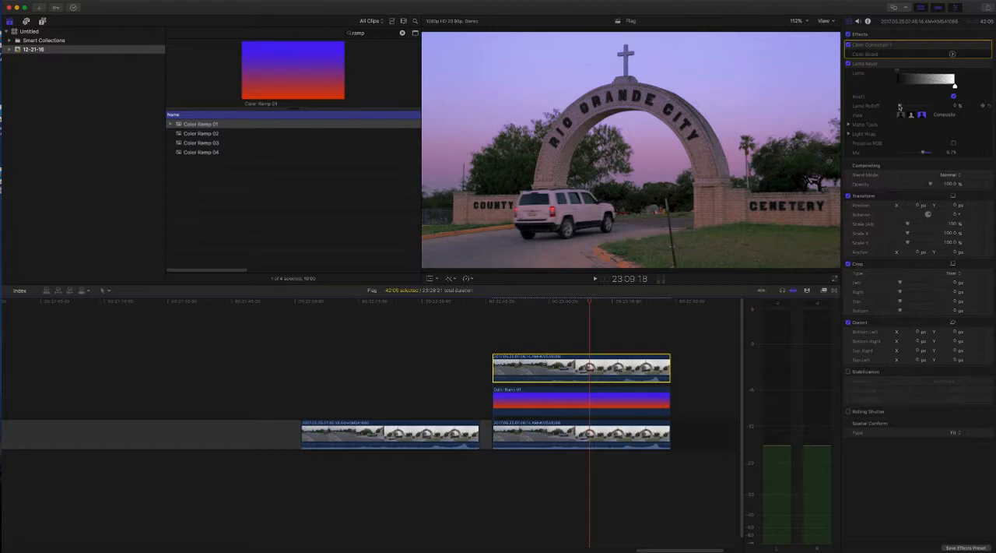
drag(900, 106, 921, 105)
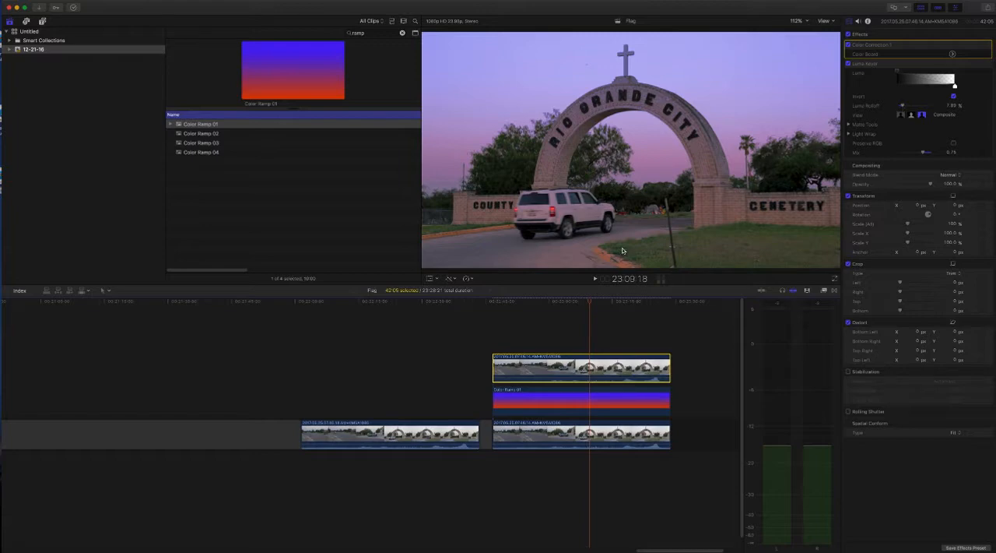
mouse_move(596, 218)
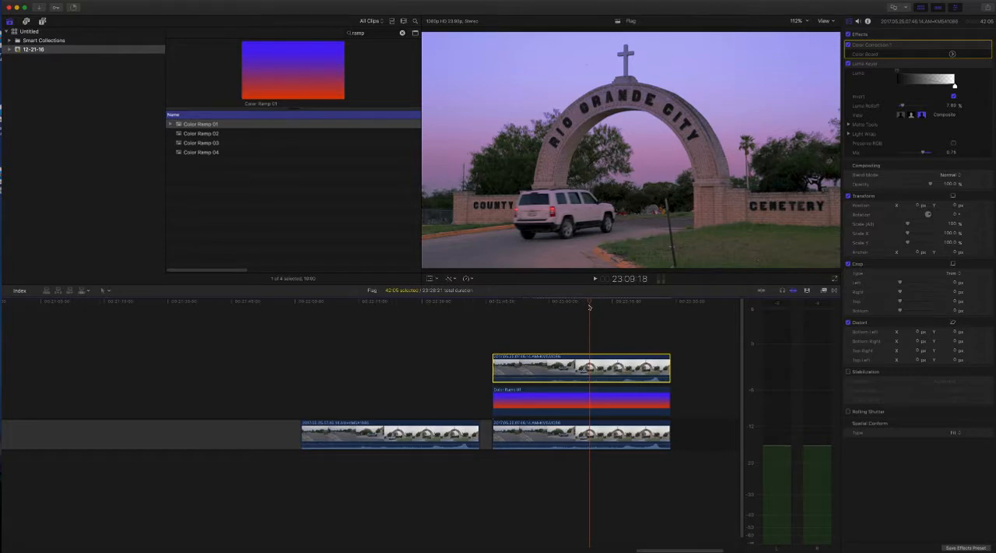
mouse_move(588, 188)
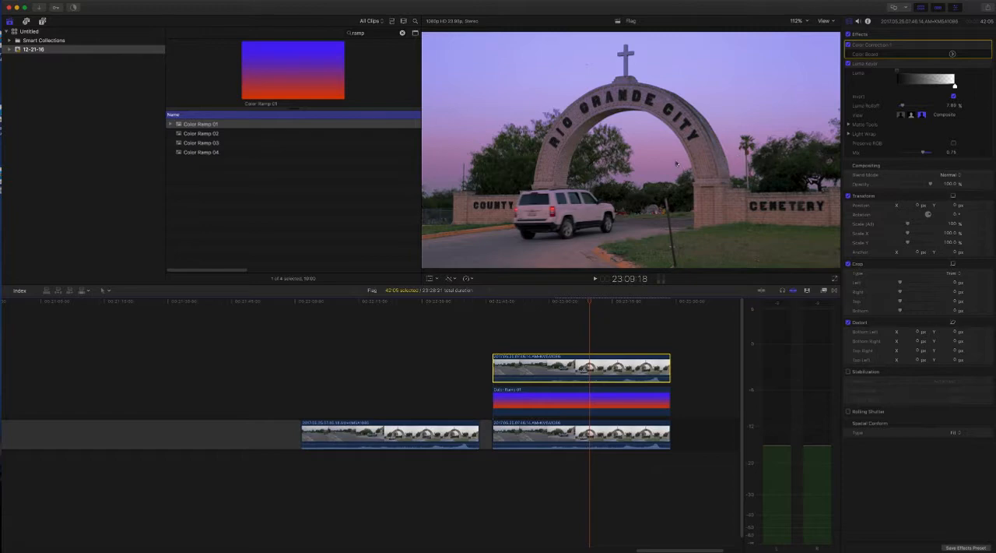
mouse_move(413, 304)
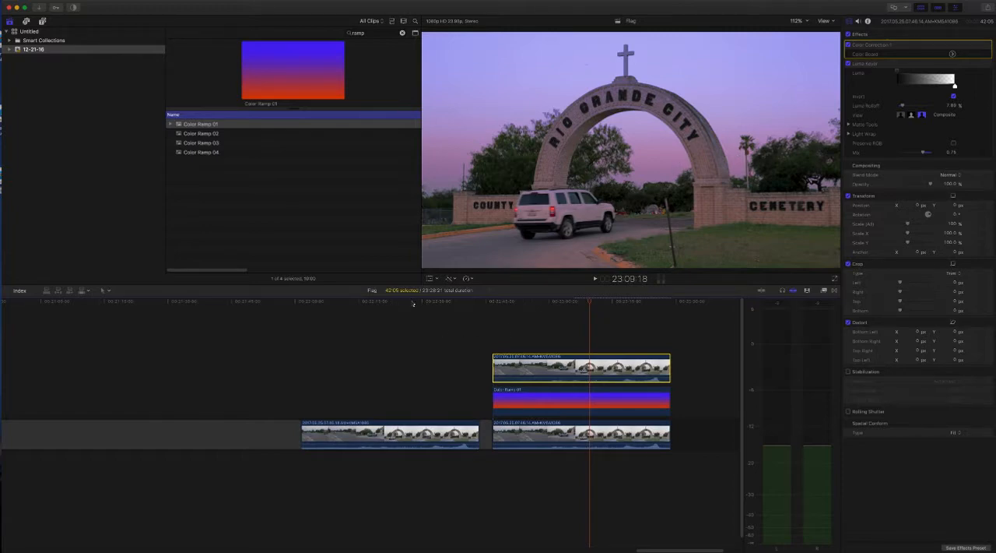
click(395, 303)
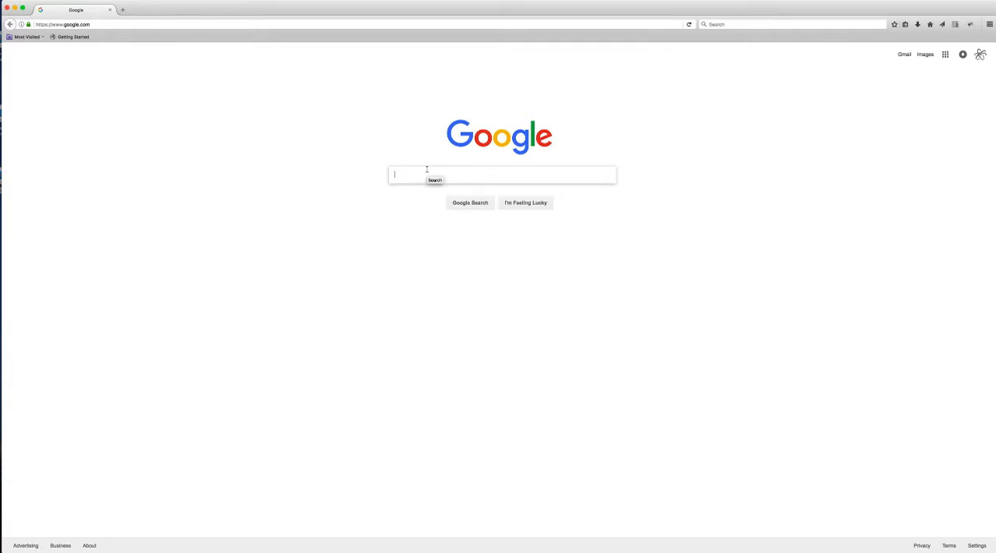
- Search Google for 'sunrise' and show the image results
text(su)
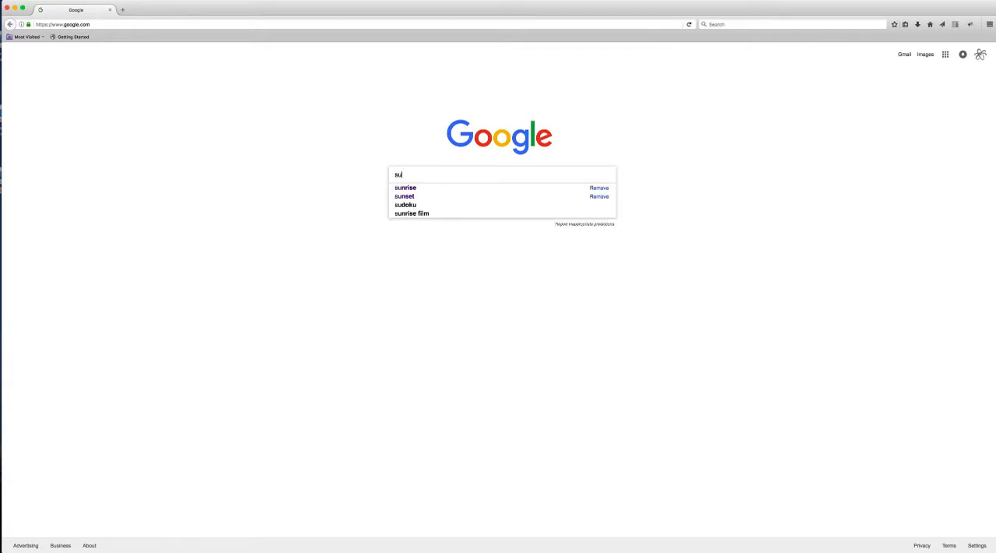
click(405, 187)
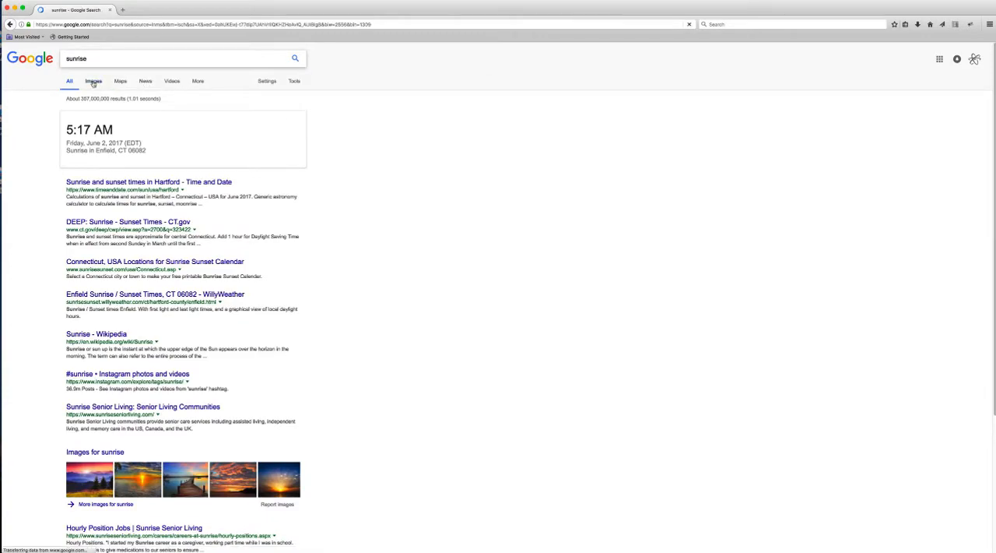
click(93, 81)
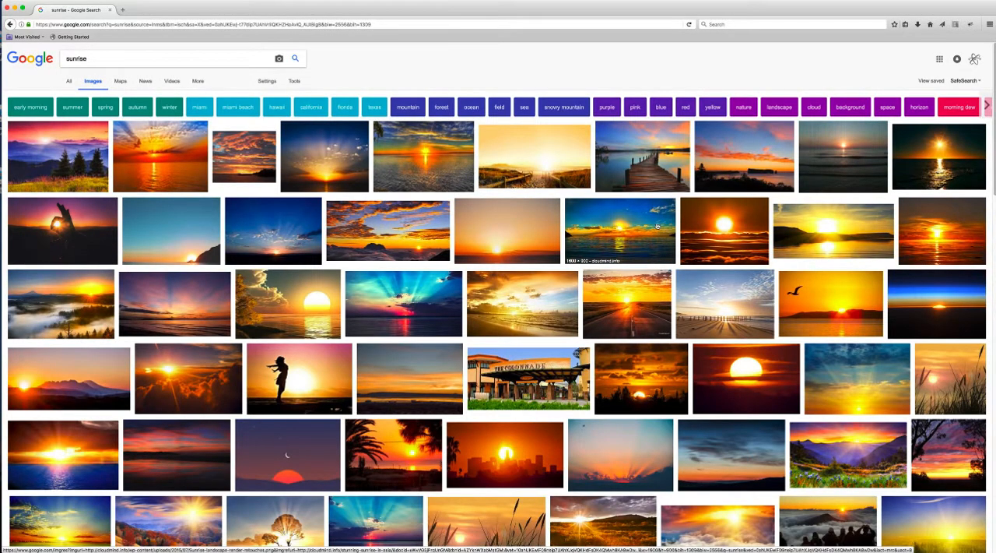
- Save the full-size sunrise-from-space photo into the Color Ramp Sunrise folder
scroll(down, 3)
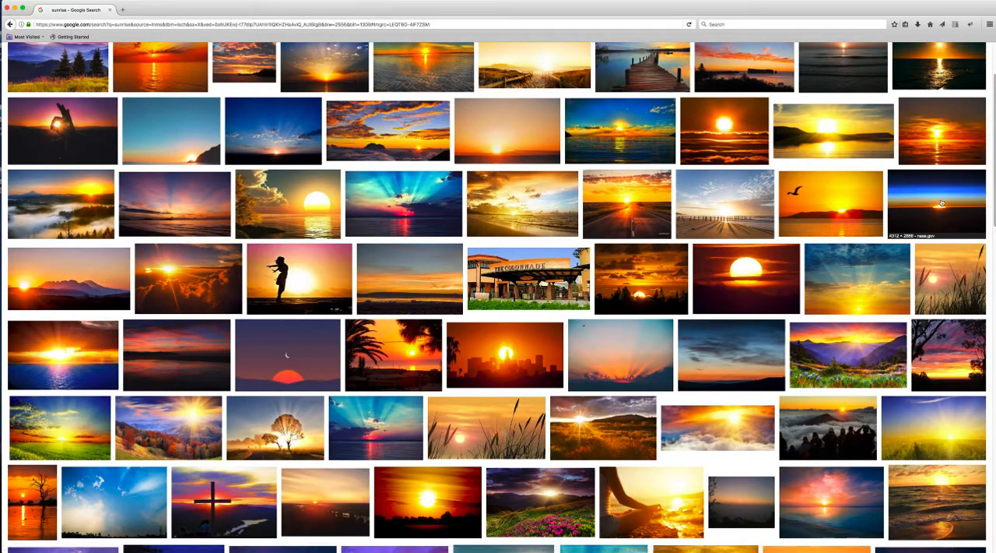
click(937, 204)
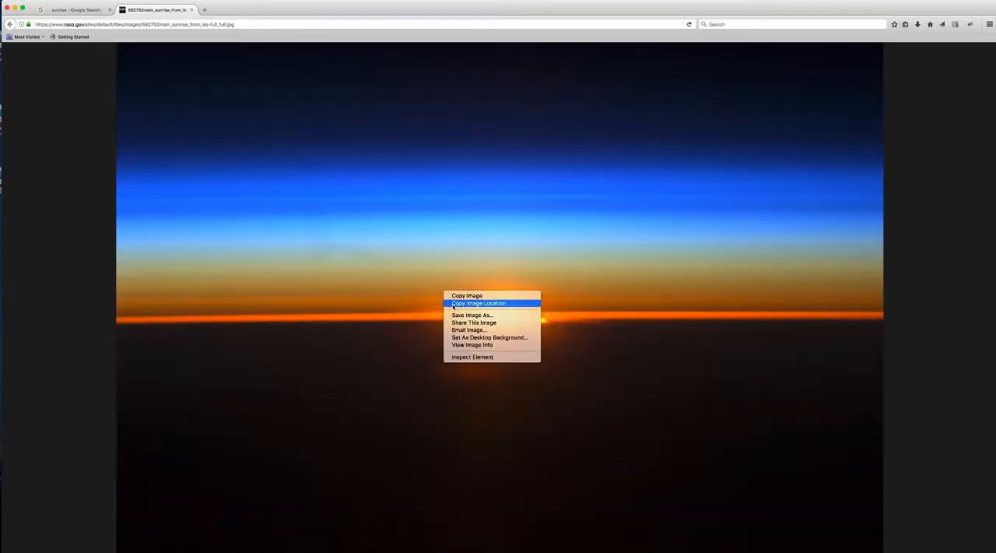
click(474, 315)
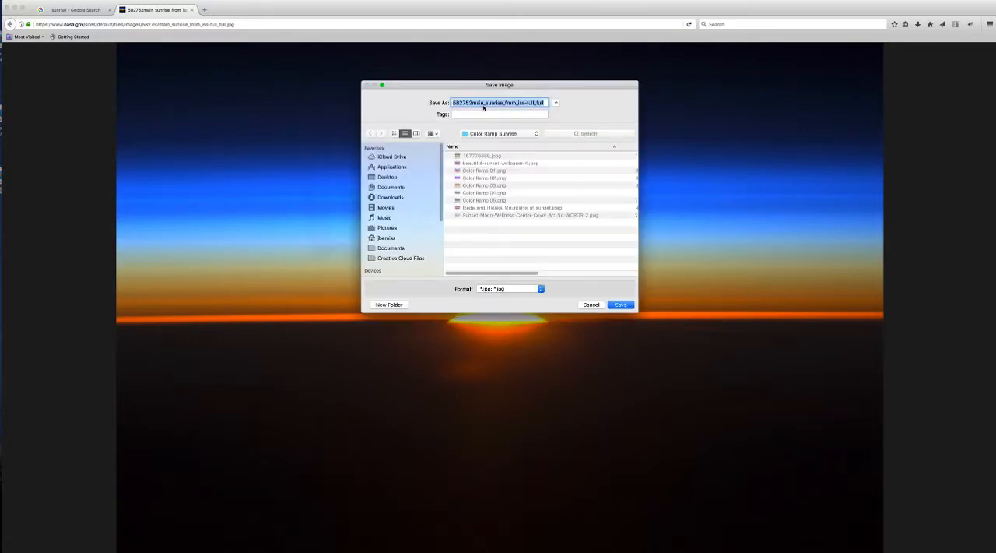
click(620, 305)
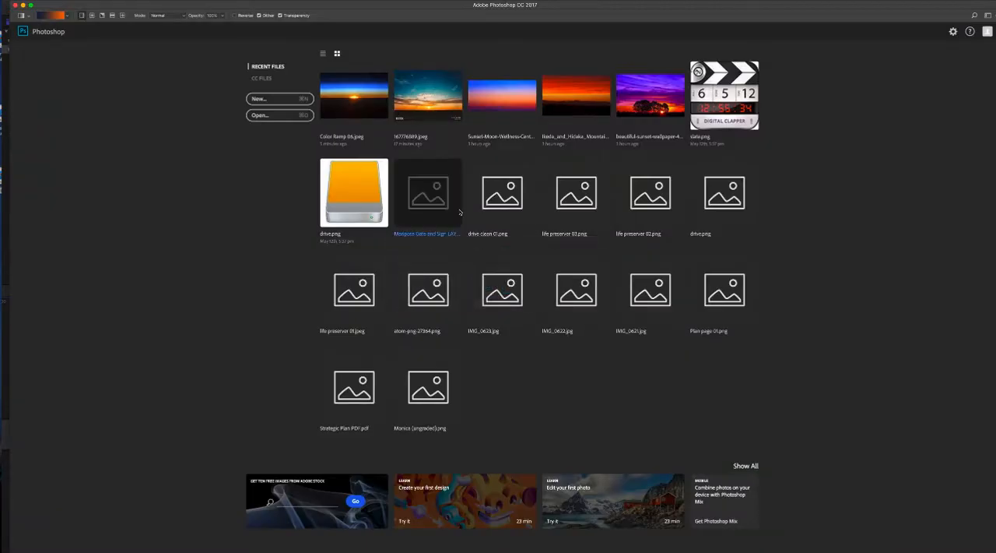
- Open the sunrise JPG and sample its dark blue as foreground and orange as background
click(258, 115)
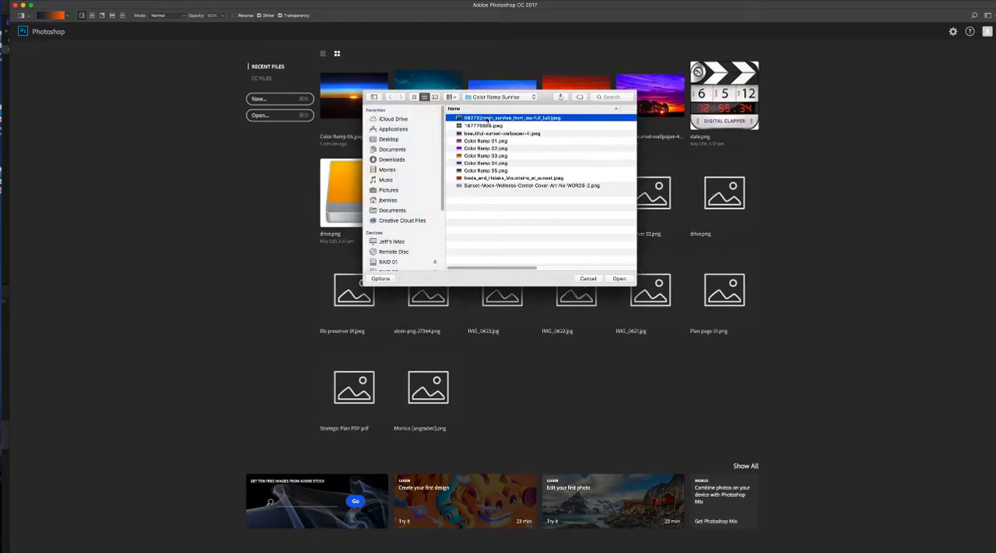
click(620, 277)
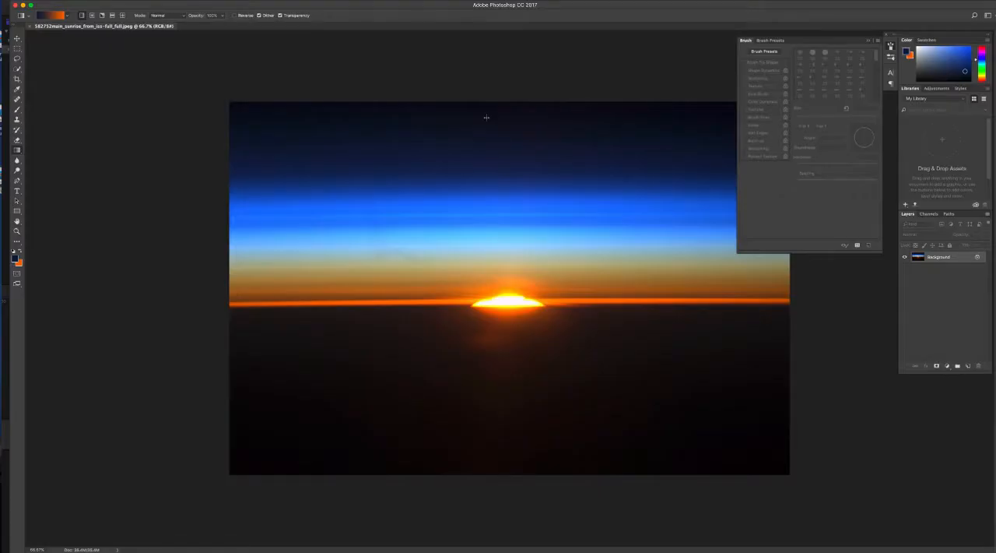
click(14, 259)
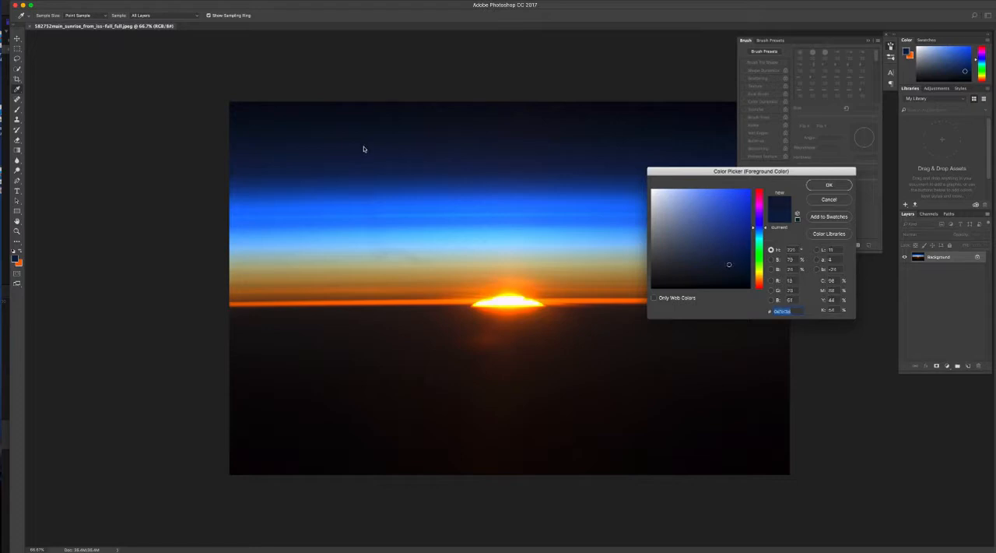
click(731, 266)
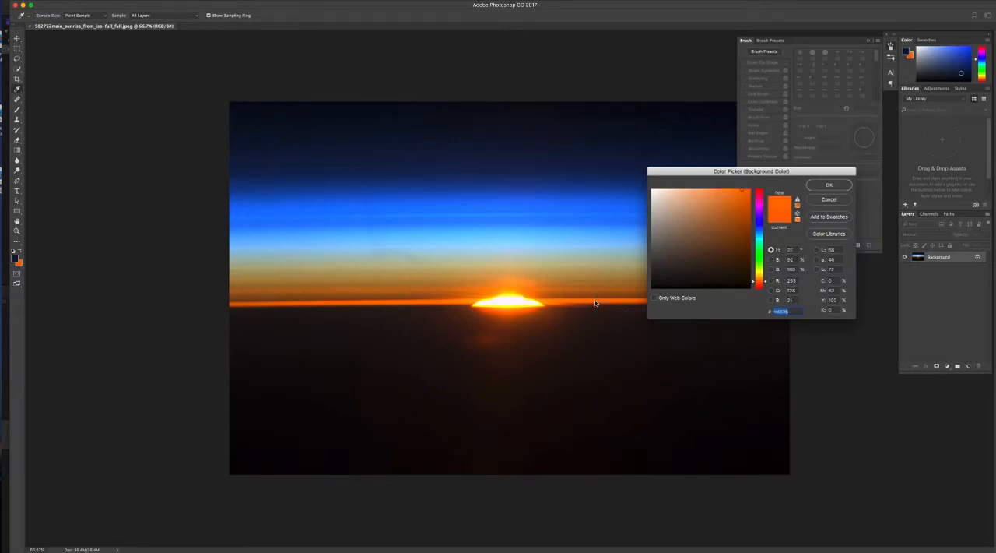
click(829, 184)
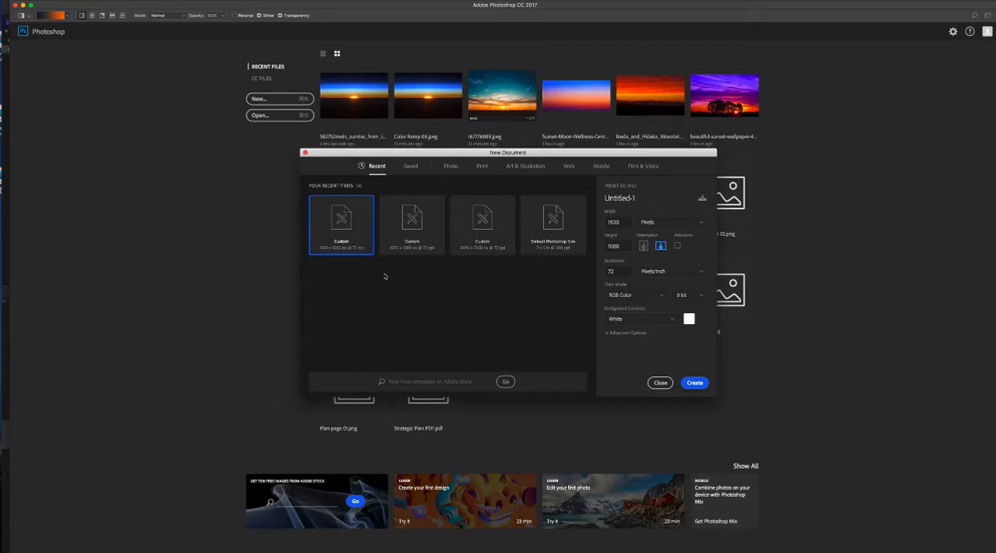
- Create a blank document from the recent custom preset, ready for gradient drawing
click(620, 221)
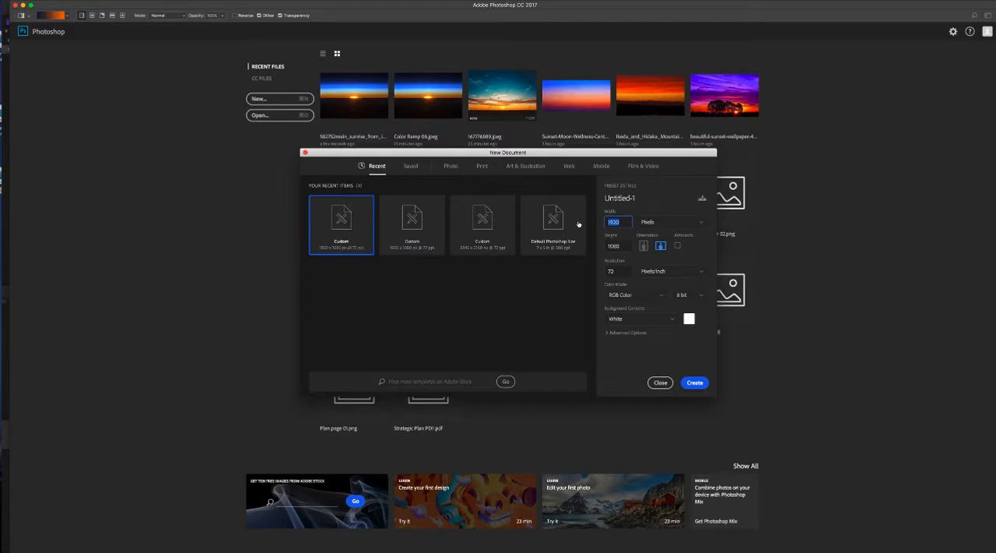
mouse_move(691, 370)
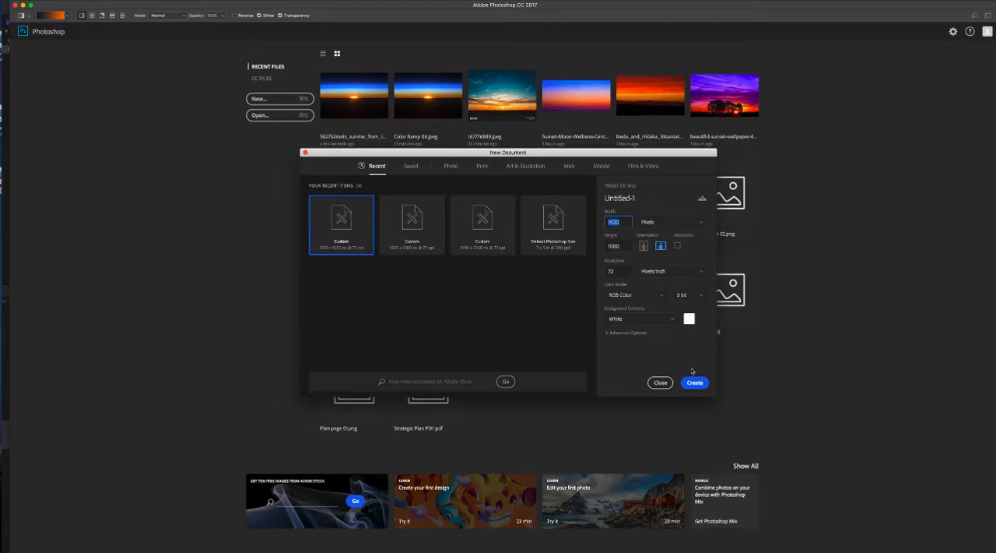
click(694, 383)
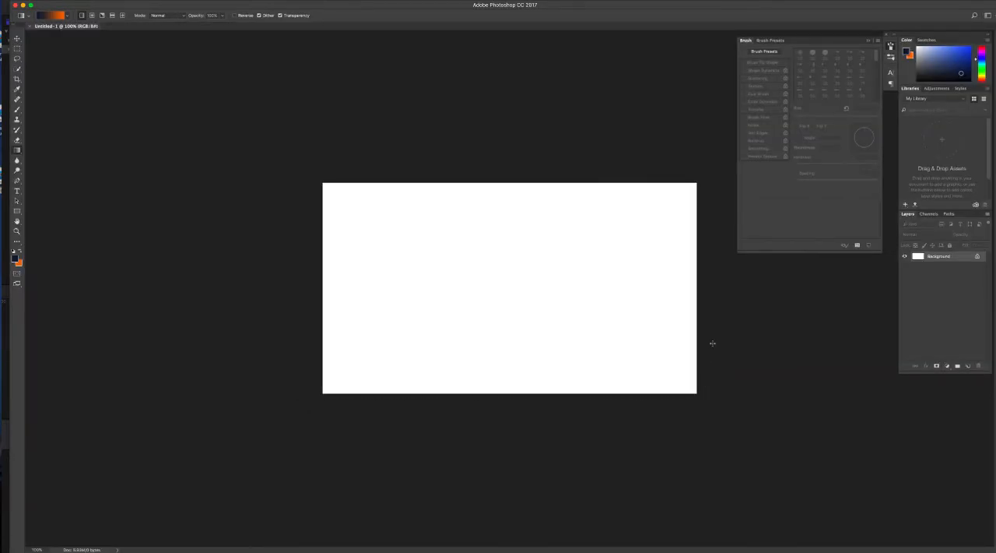
click(968, 364)
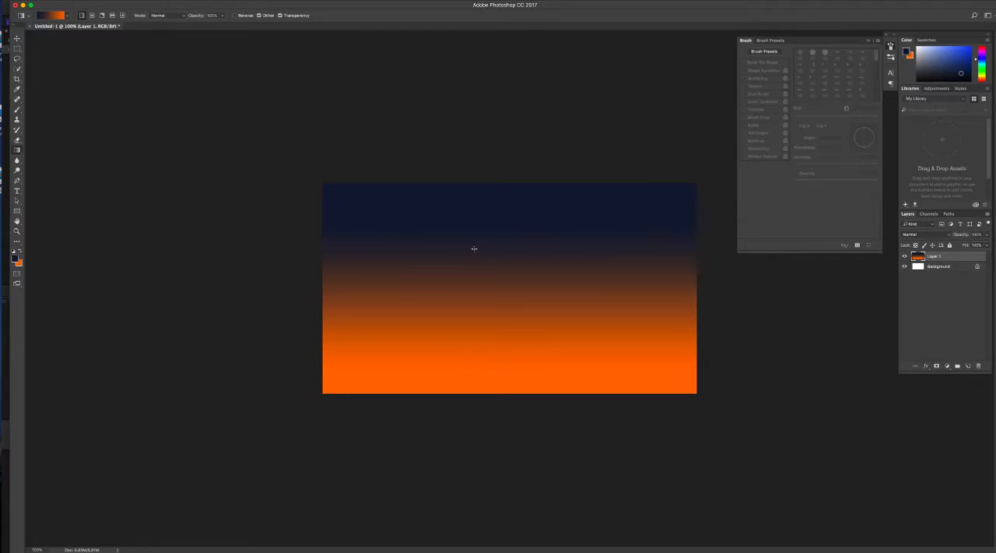
mouse_move(473, 375)
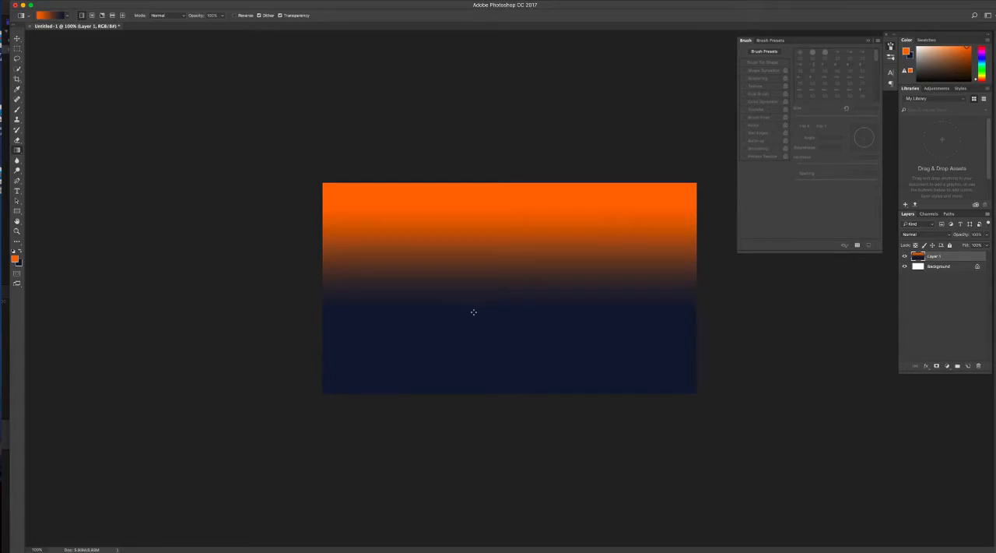
mouse_move(473, 218)
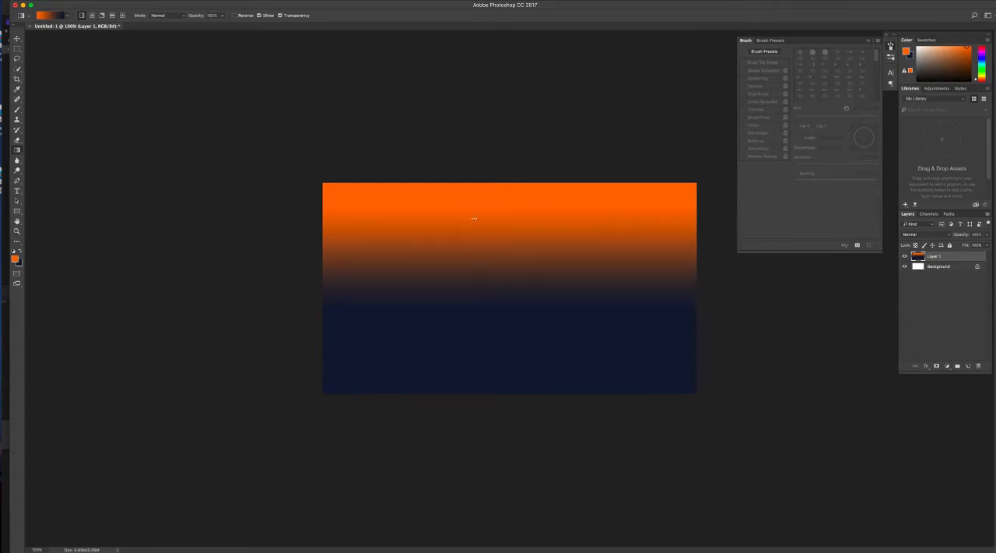
- Draw a vertical foreground-to-background gradient, orange at top fading to dark blue
drag(473, 218, 470, 364)
text(Color Ramp.psd)
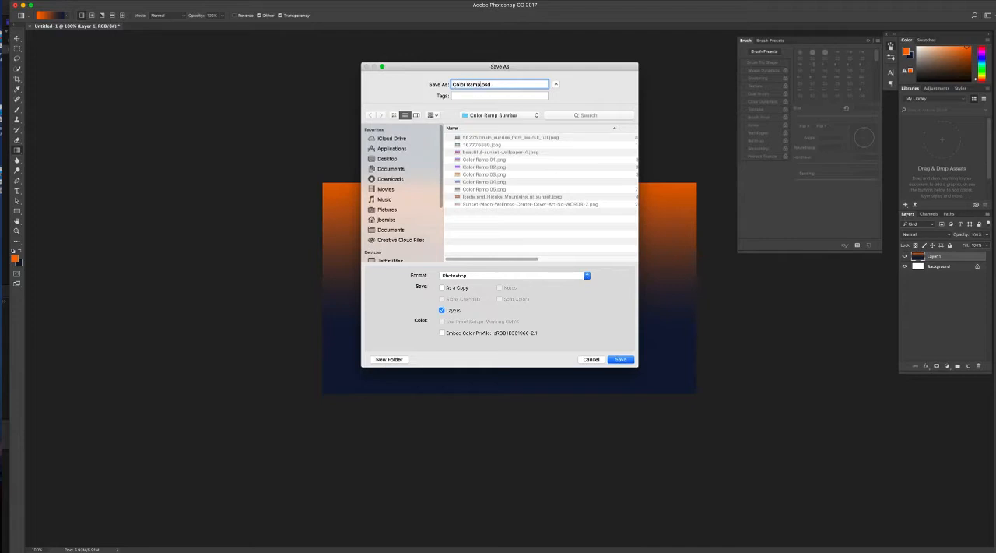
- Save the gradient as a PNG file named Color Ramp 06
click(514, 274)
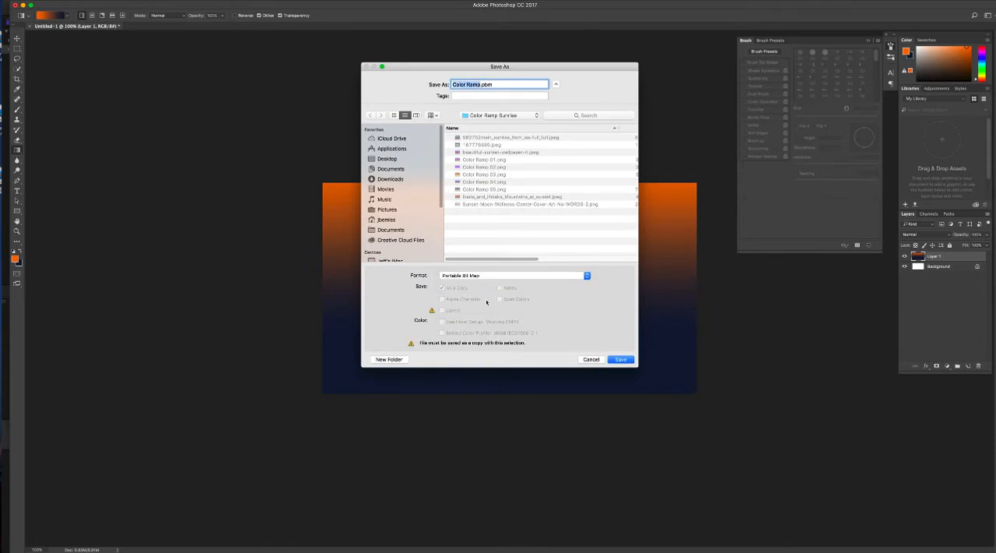
click(514, 274)
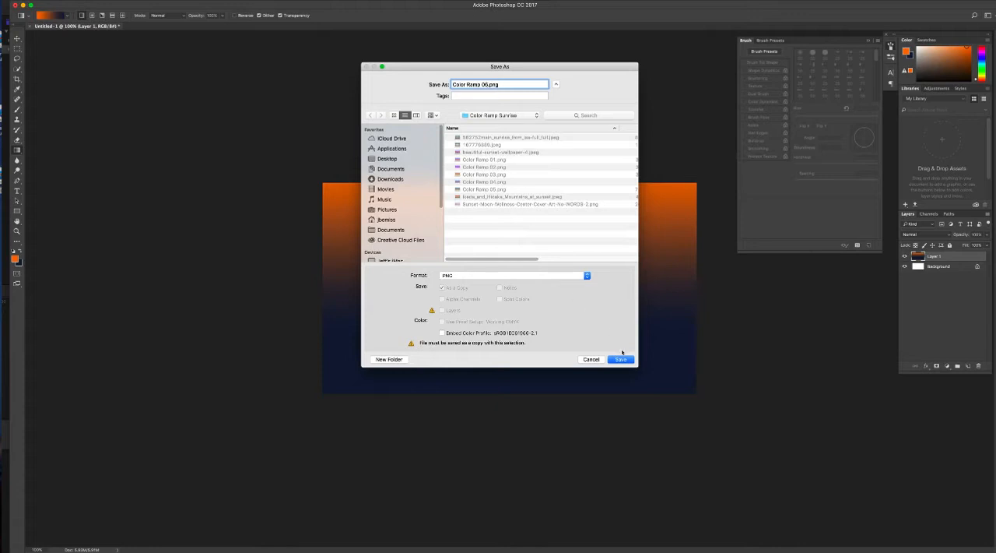
click(620, 358)
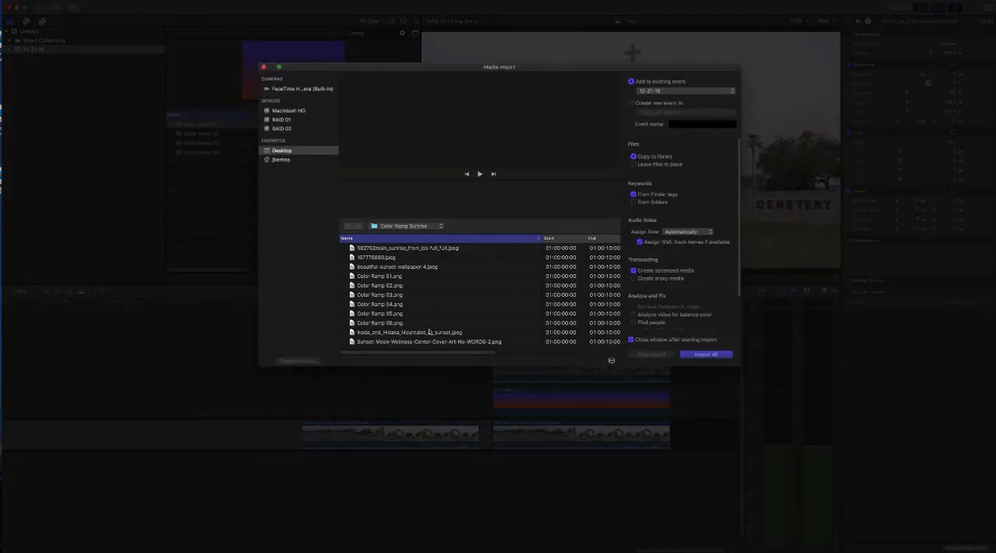
- Import Color Ramp 06.png and select it in the event beside the earlier ramps
click(703, 353)
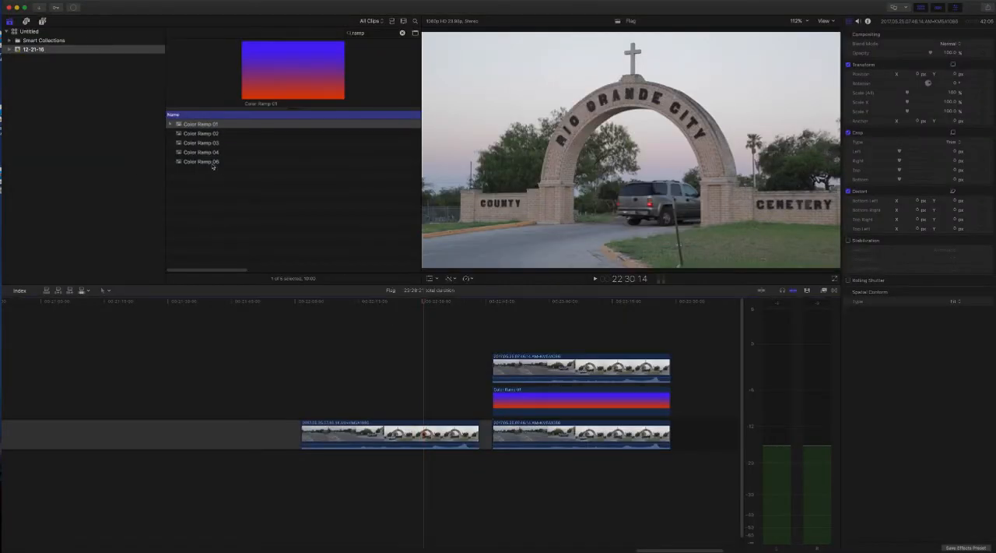
click(201, 162)
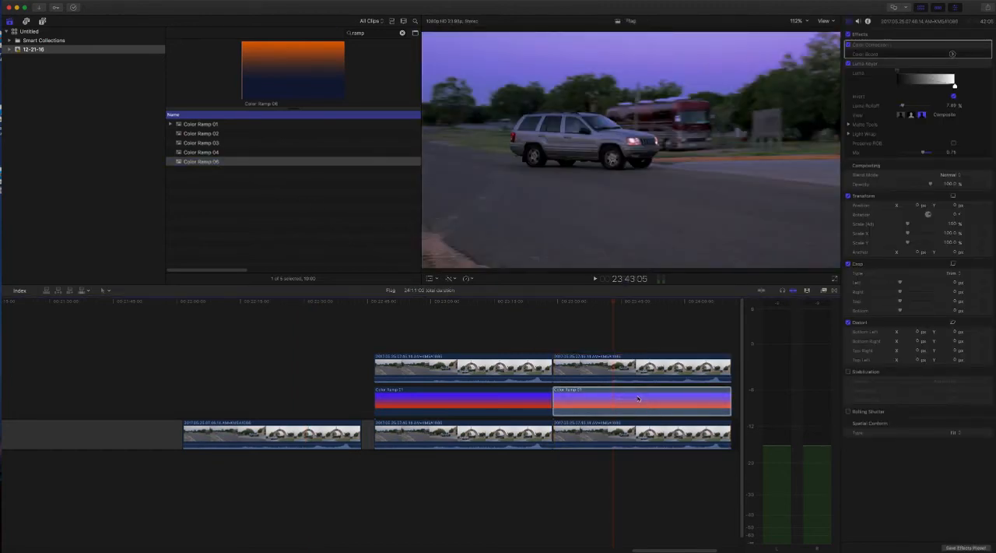
- Swap the ramp over the dusk car clip for Color Ramp 06 using Replace from Start
right_click(638, 398)
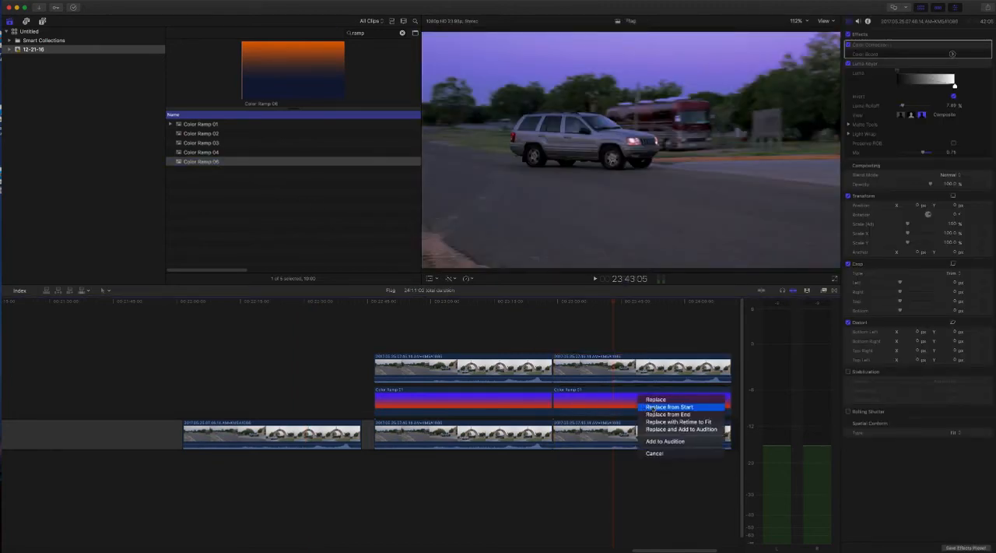
click(657, 398)
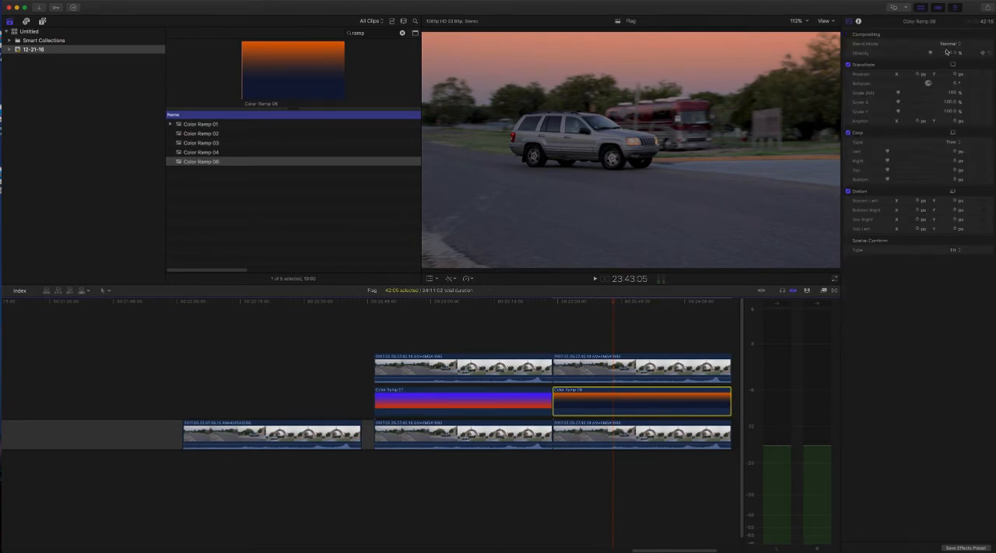
click(947, 44)
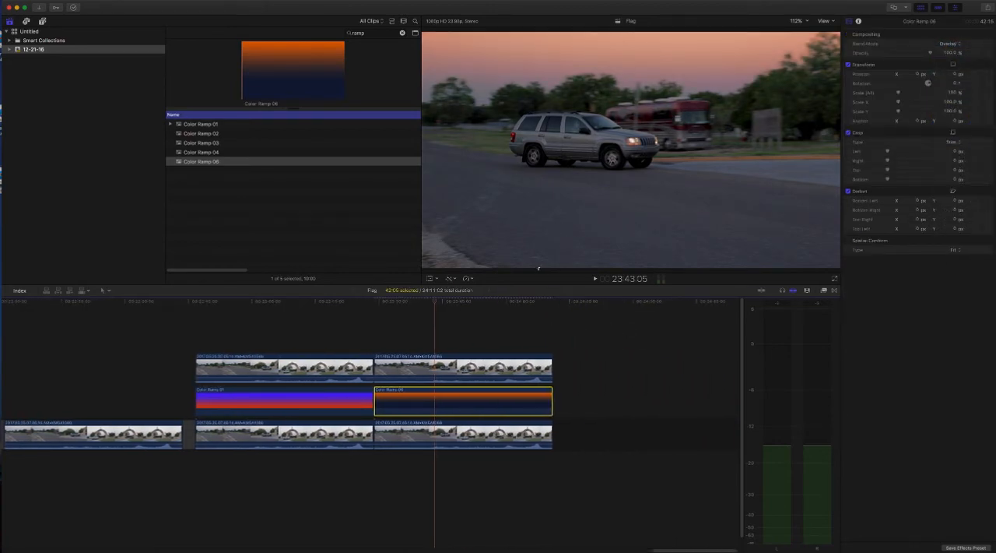
click(395, 302)
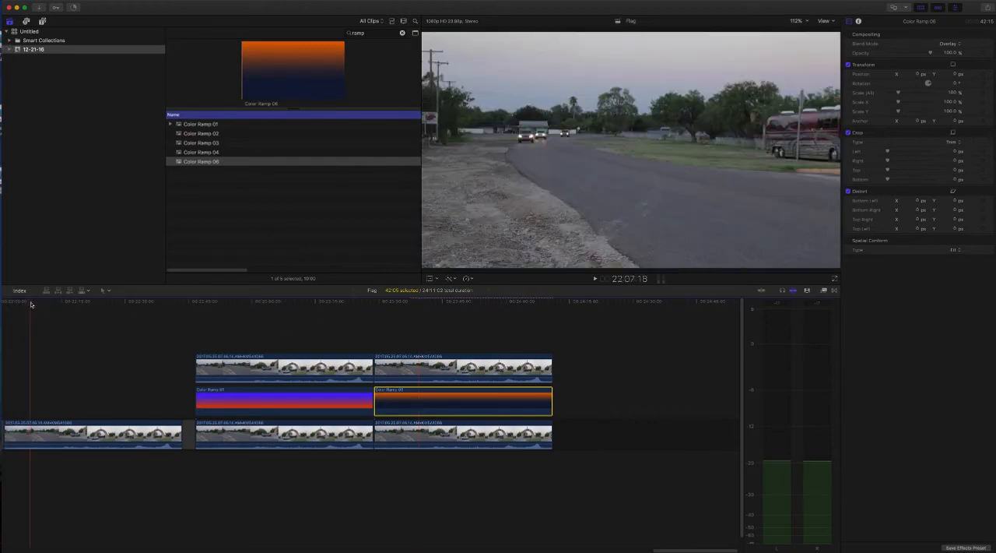
mouse_move(418, 305)
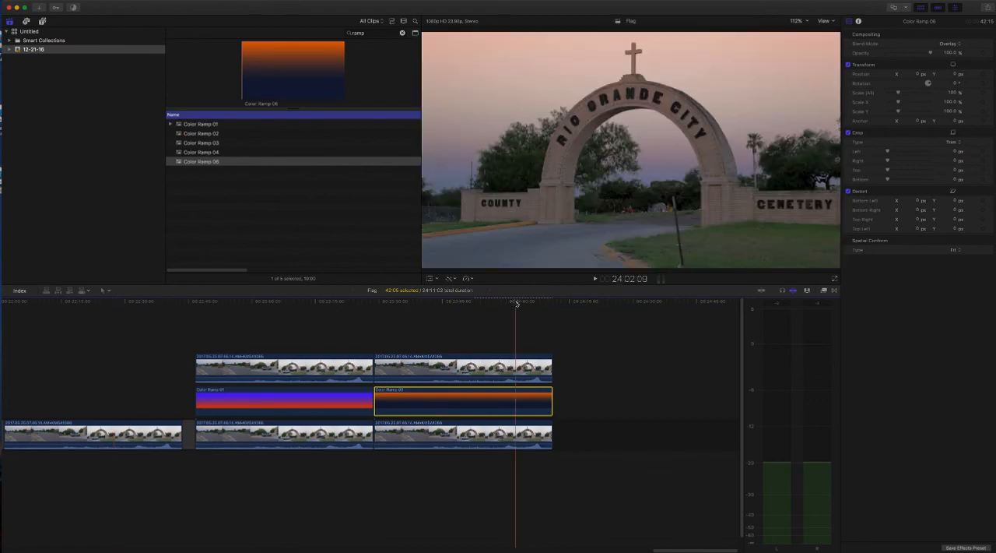
mouse_move(643, 372)
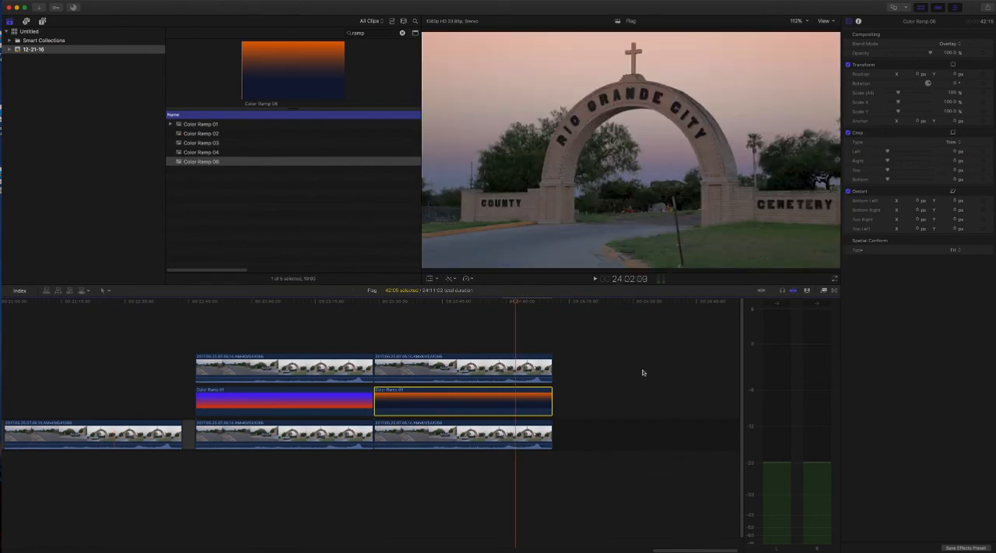